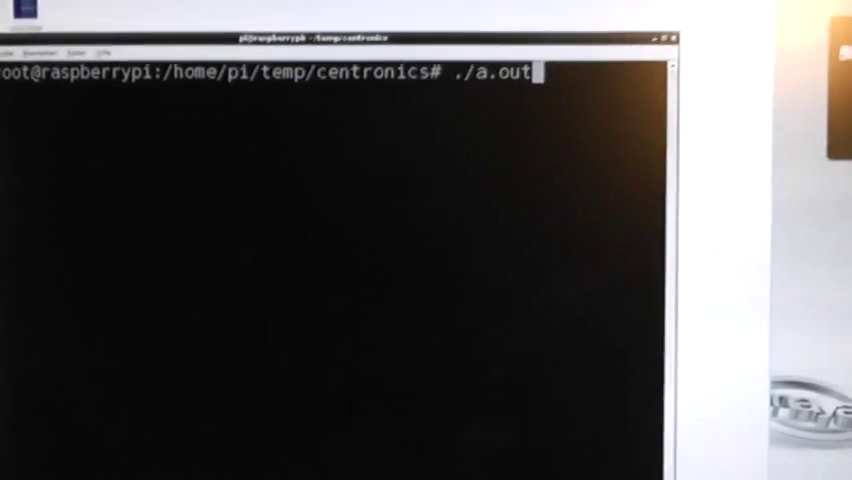
Step: Launch ./a.out as root from the centronics directory
key("Return")
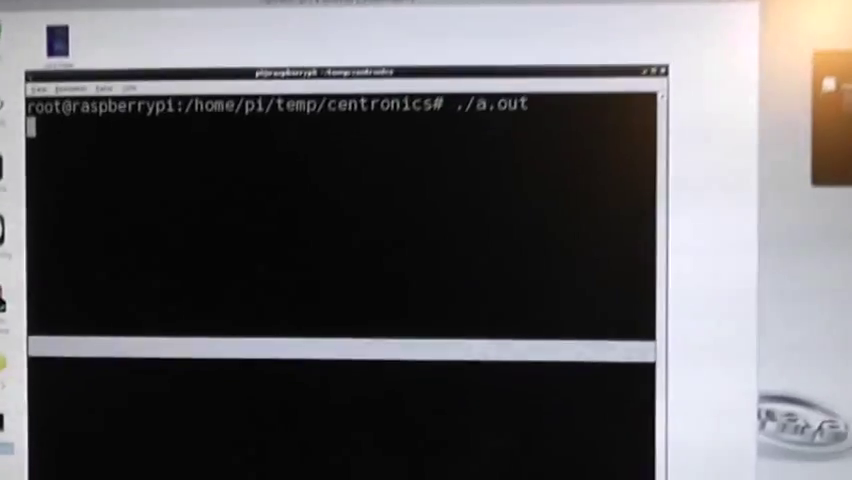